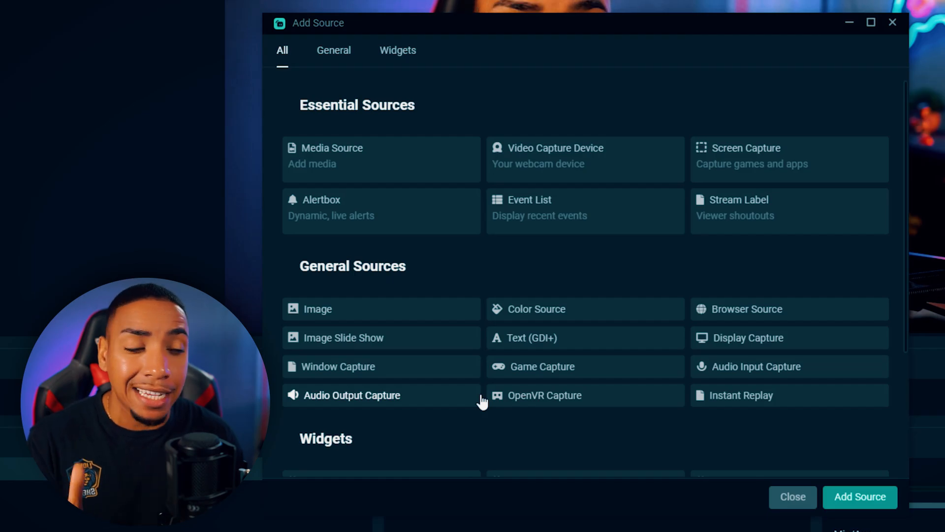
Step: Add a new Text (GDI+) source to the scene named 'Timer'
click(524, 337)
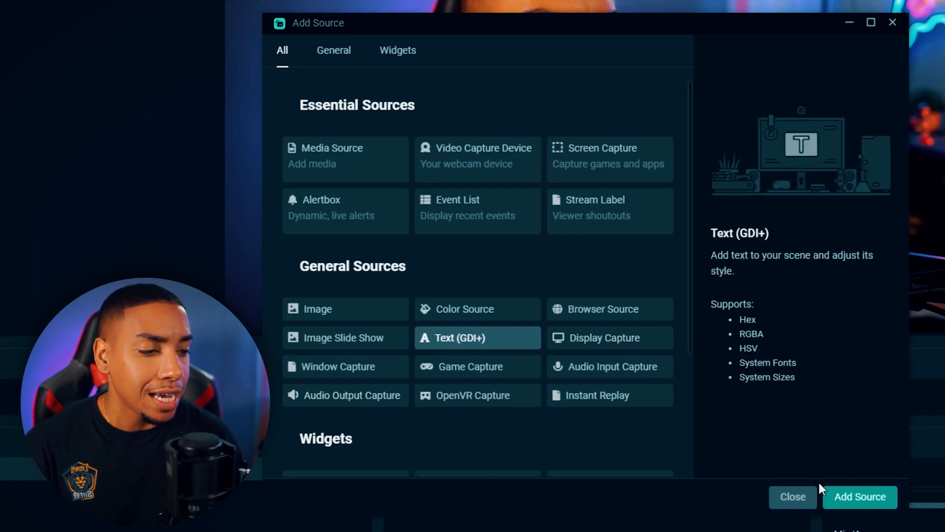
click(859, 496)
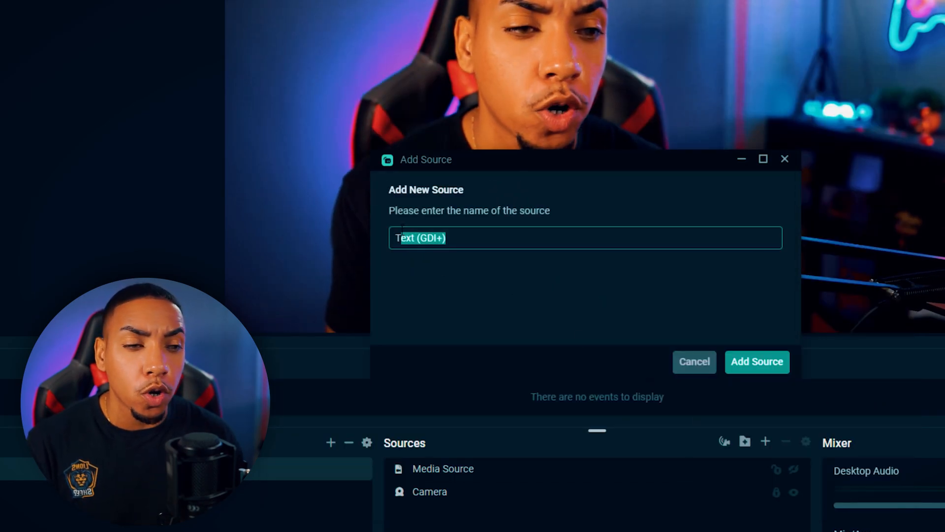
text(Timer)
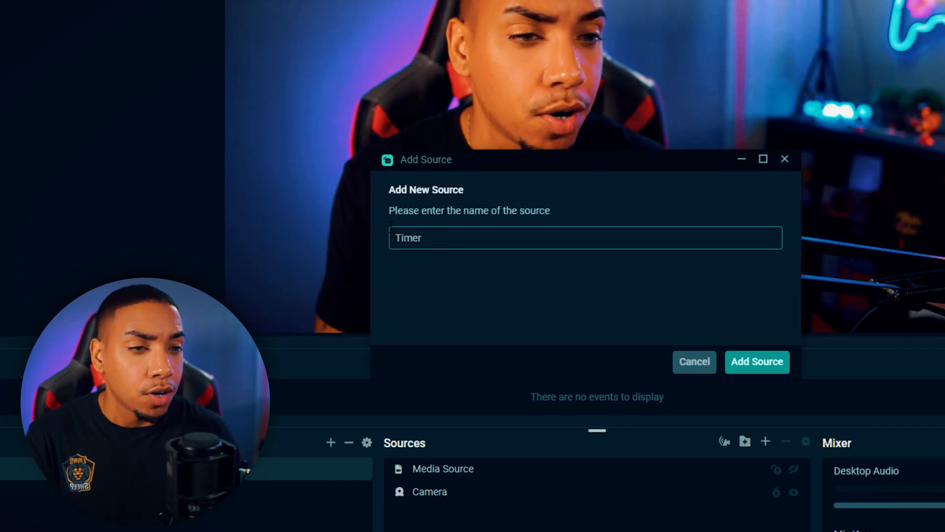
click(757, 362)
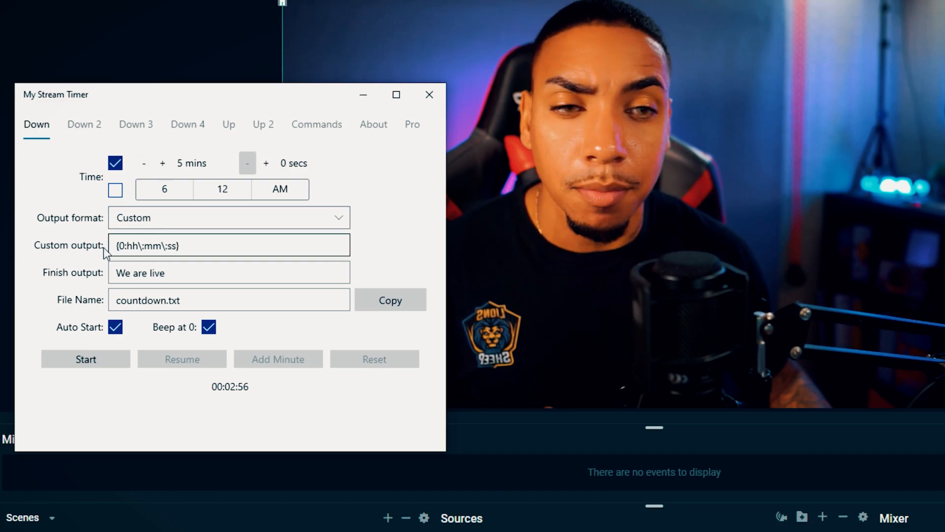
Step: Turn off 'Beep at 0' in My Stream Timer and start the 5-minute countdown
click(147, 245)
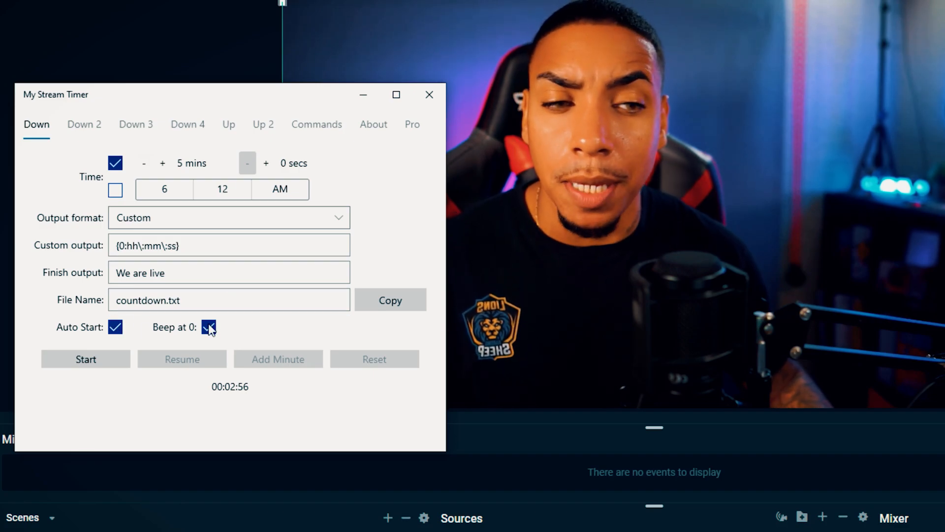
click(208, 327)
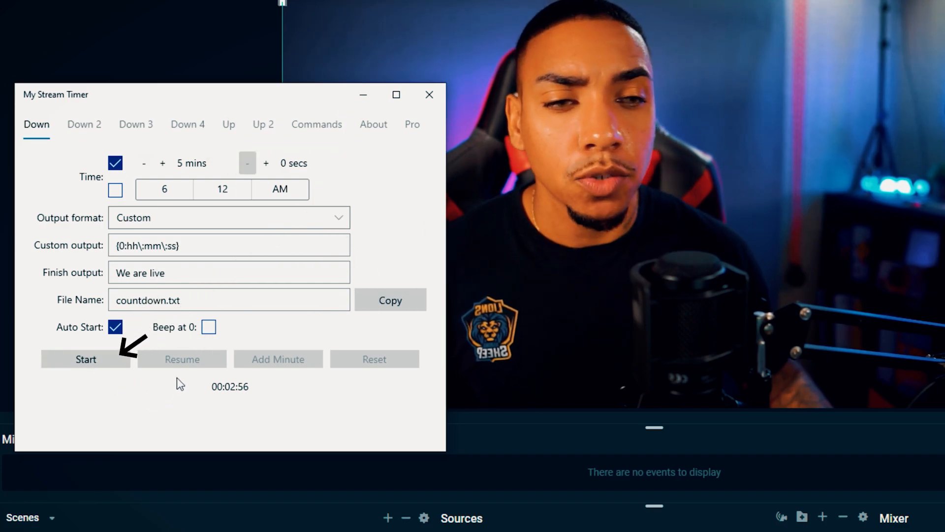
click(86, 359)
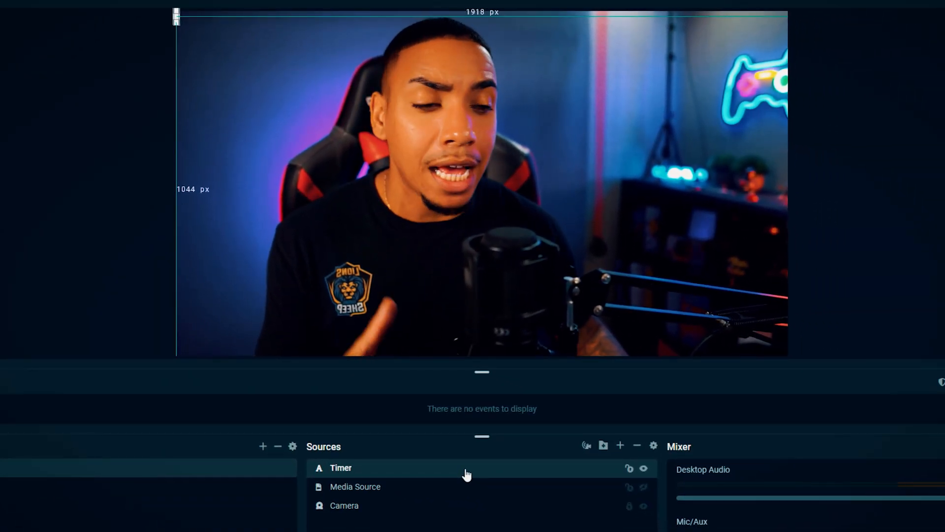
Step: Make the Timer source read its text from the countdown.txt output file
double_click(340, 467)
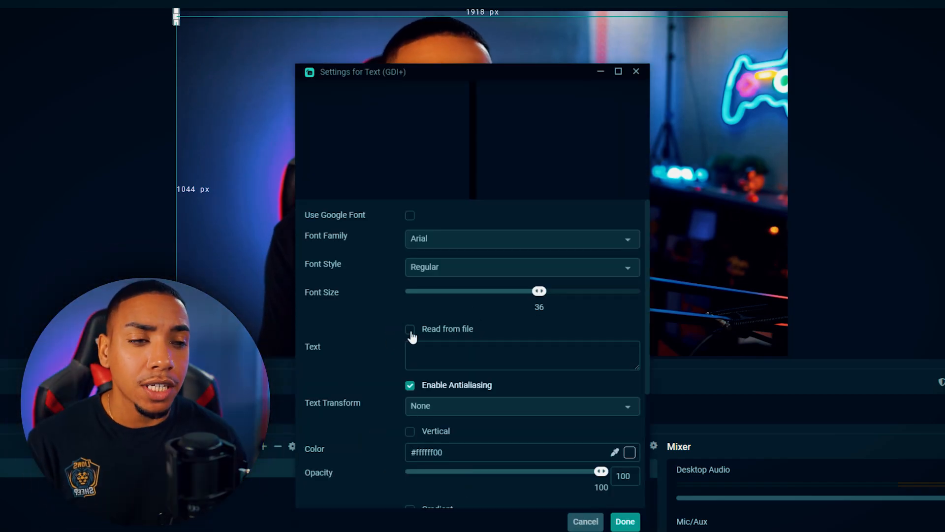
click(410, 329)
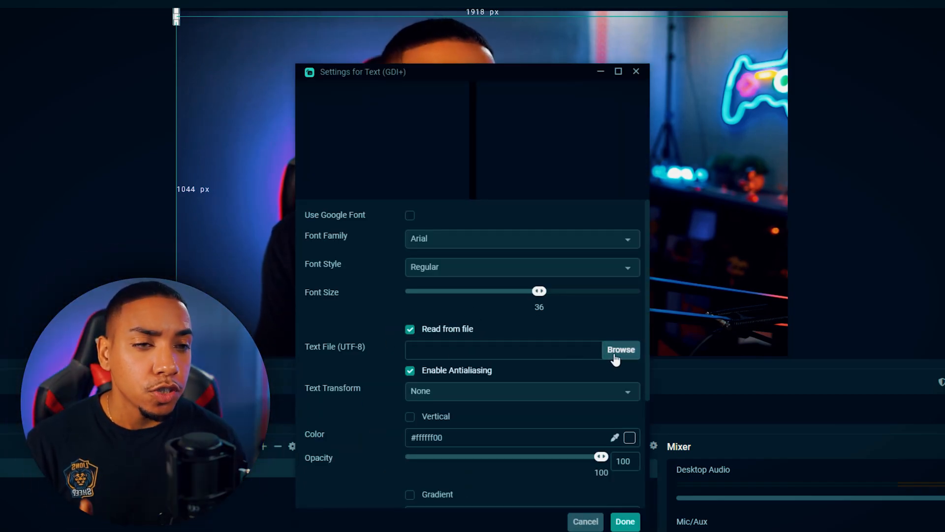
click(621, 349)
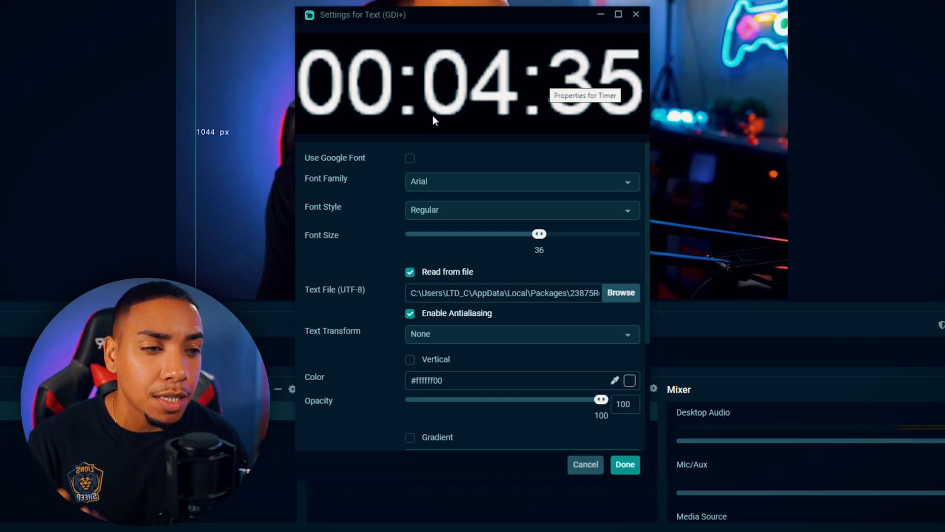
mouse_move(538, 235)
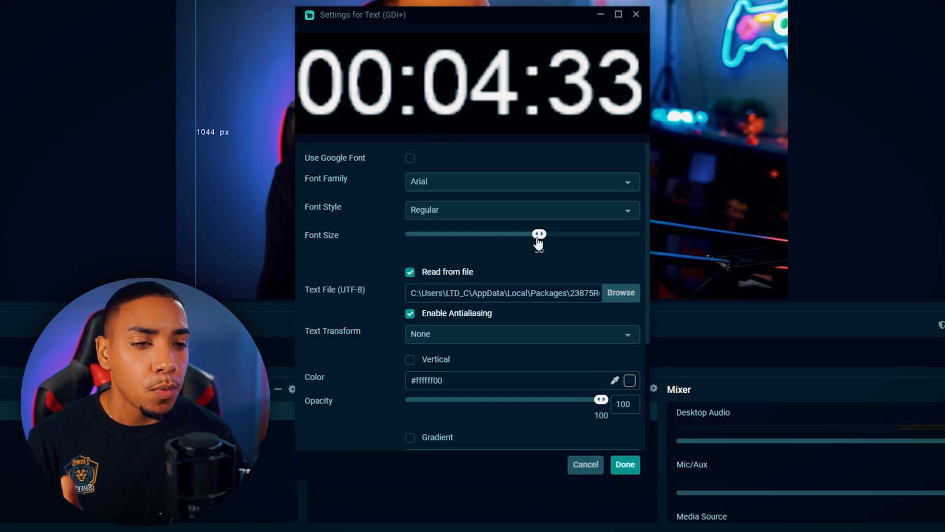
Step: Set the timer text to font size 288 in the Impact font family
drag(538, 234, 639, 233)
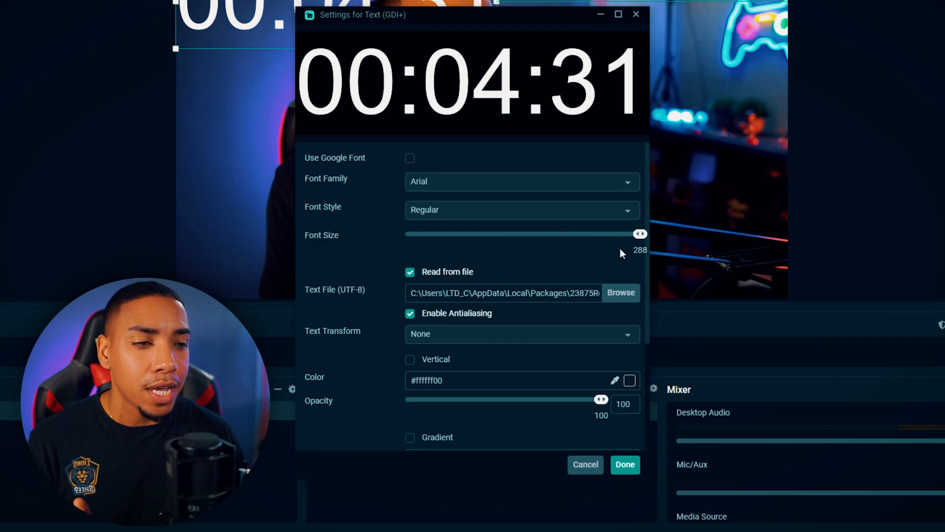
mouse_move(639, 245)
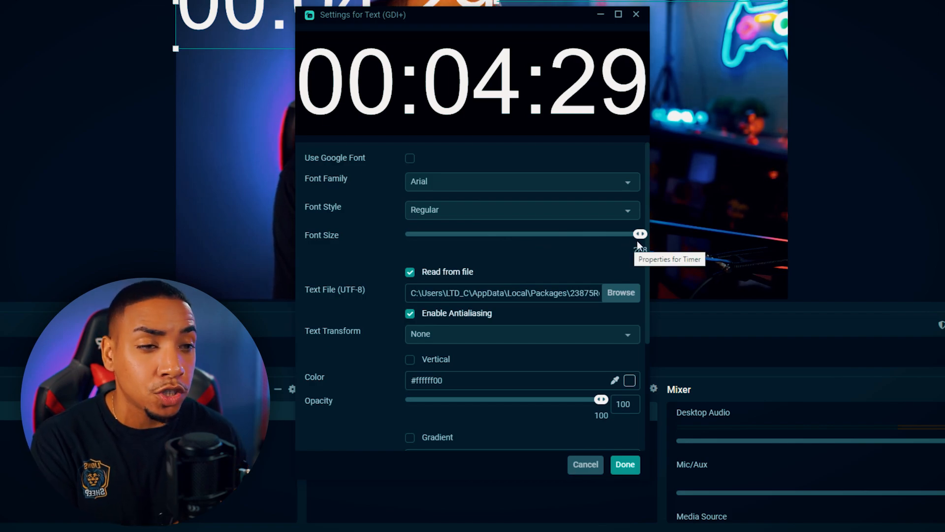
click(521, 180)
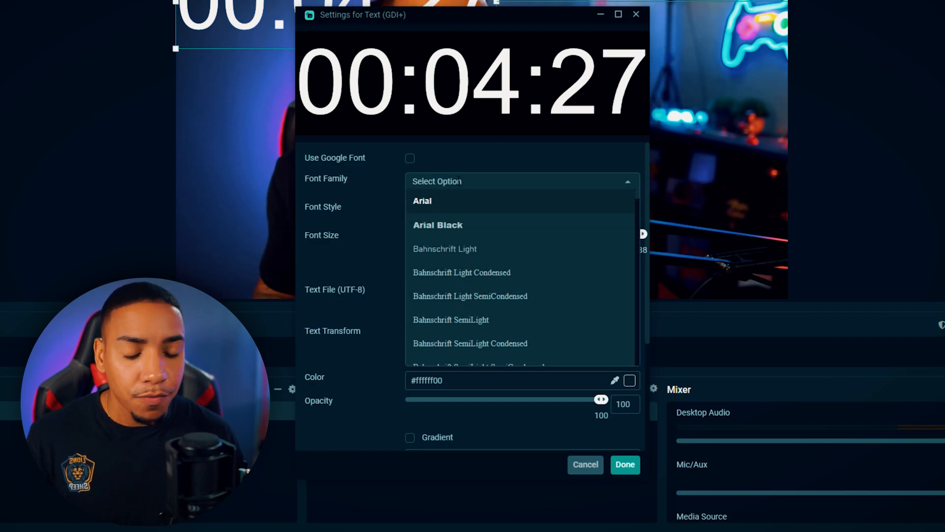
text(impact)
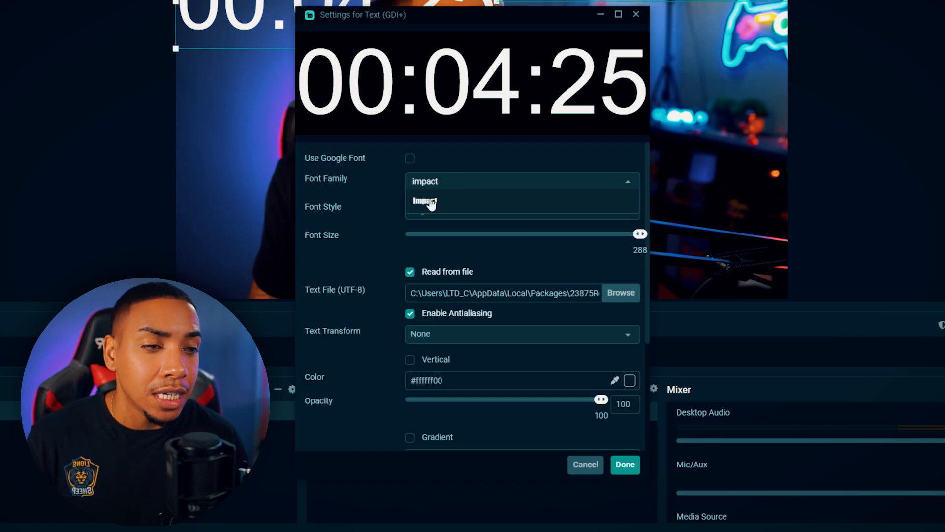
click(424, 201)
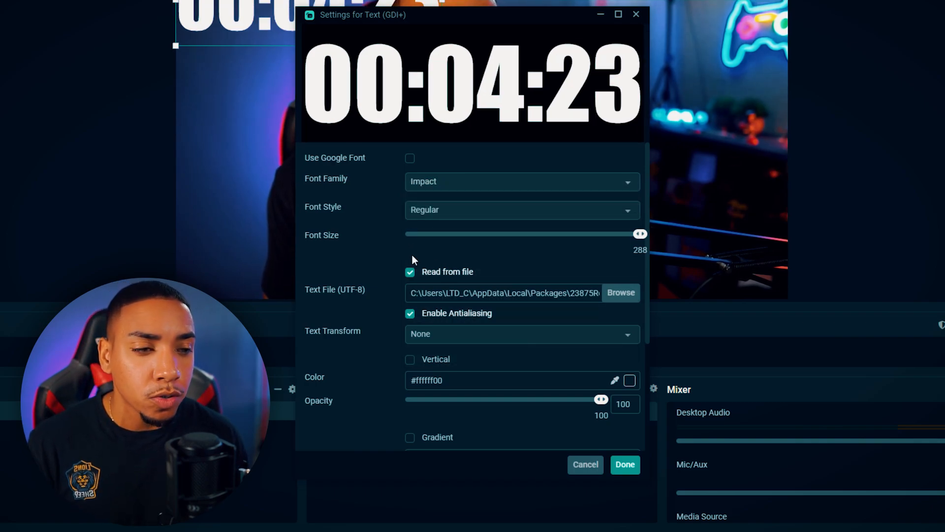
scroll(down, 3)
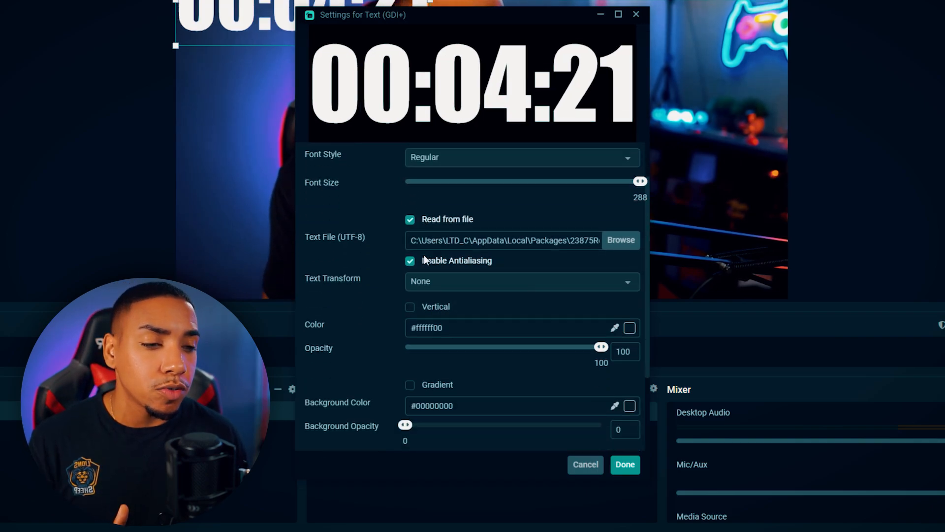
scroll(down, 3)
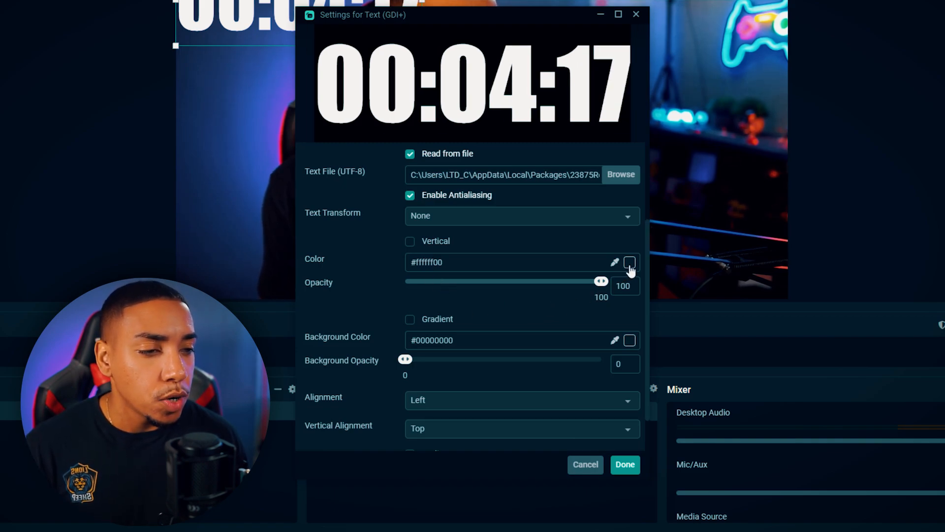
Step: Colour the timer text #d0021b with a gradient and an outline, and apply the changes
click(629, 261)
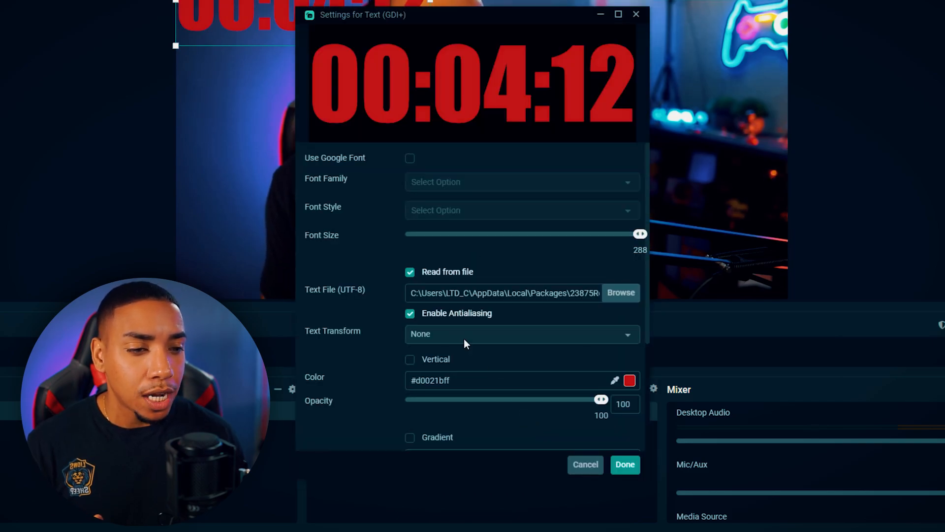
click(410, 378)
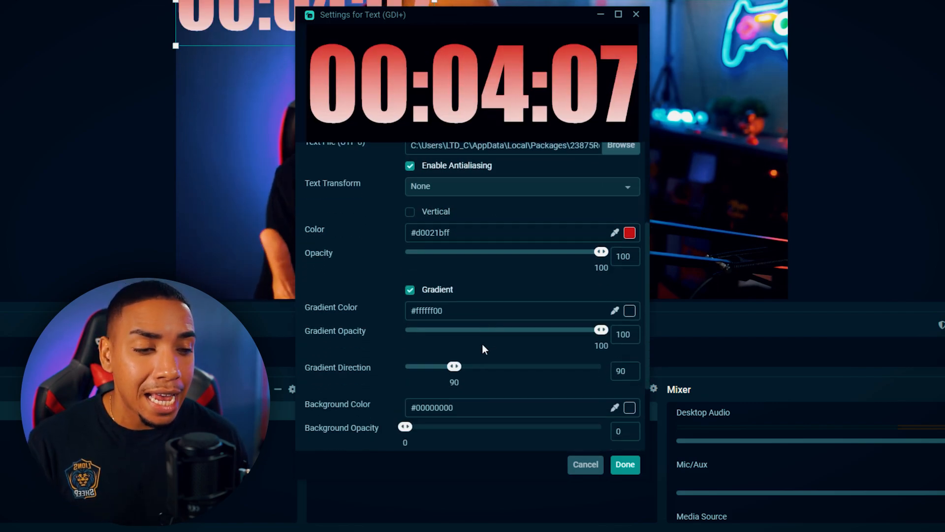
scroll(down, 3)
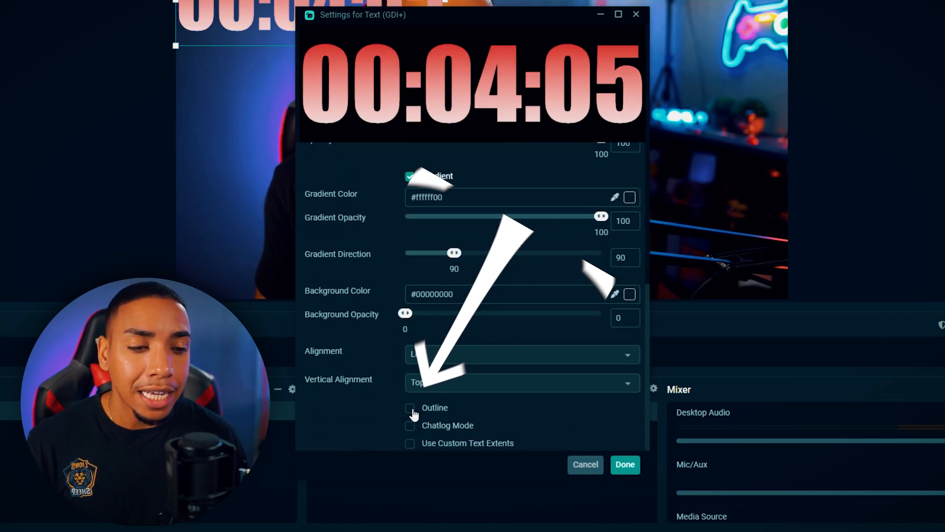
click(410, 407)
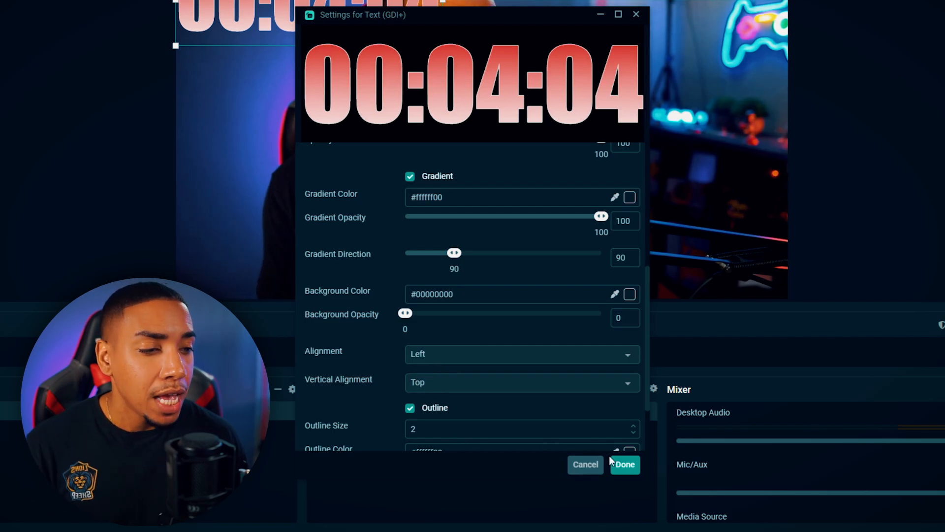
click(624, 464)
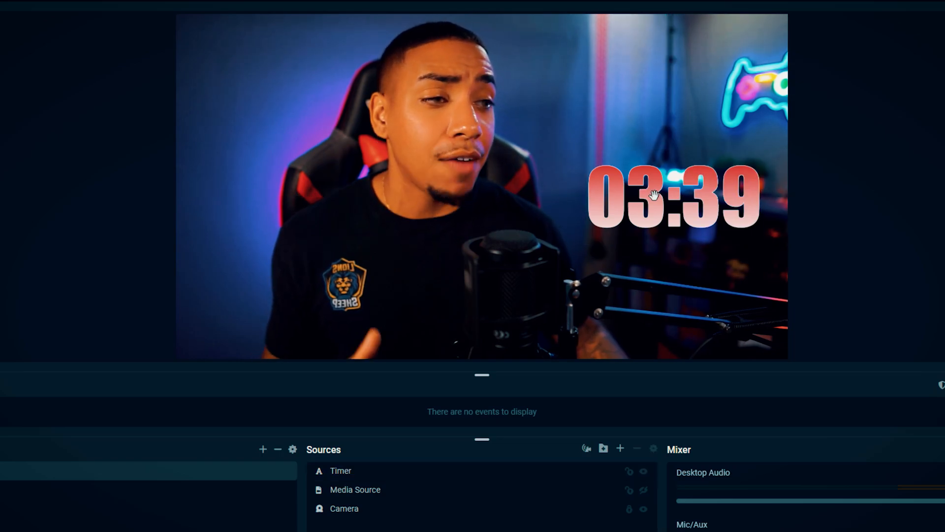
Step: Select the timer on the canvas to position it on the right beside the camera feed
click(341, 470)
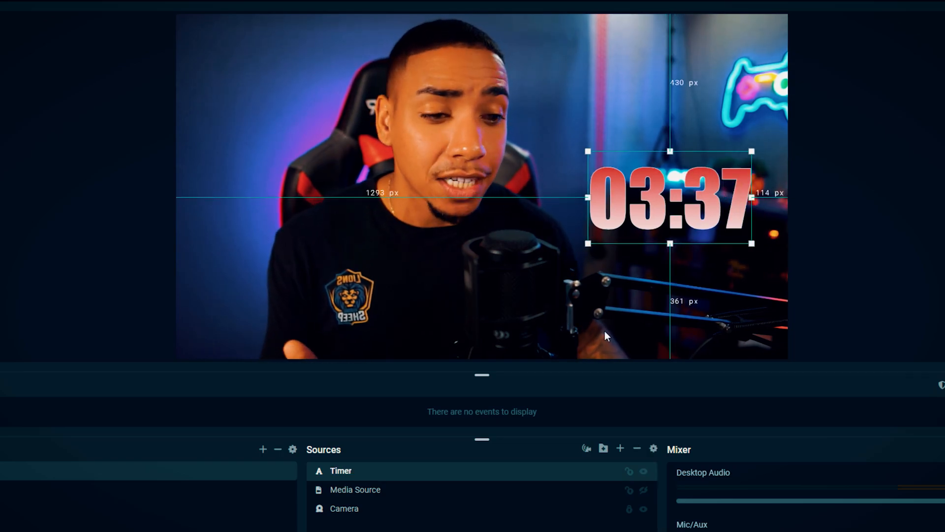